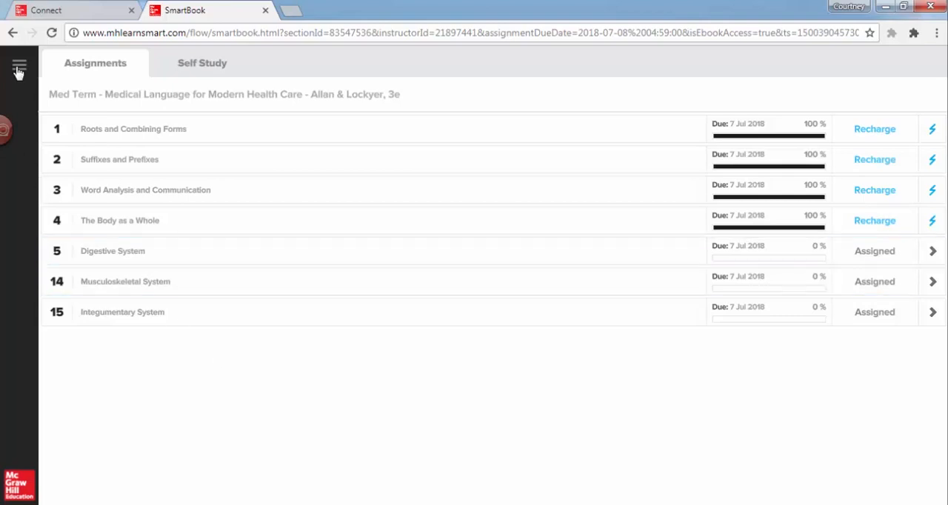
- Expand the SmartBook sidebar navigation over the Med Term assignments list
{"action": "left_click", "coordinate": [18, 67]}
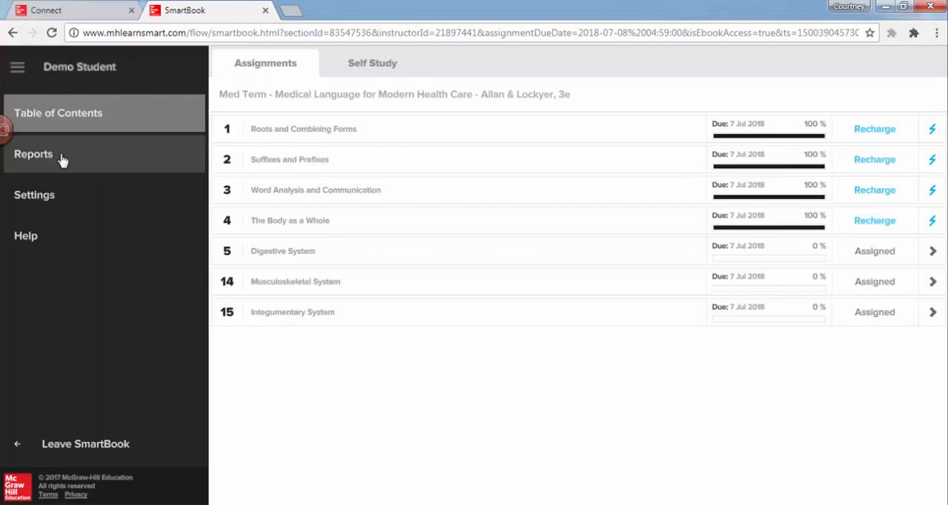
- View the Current Learning Status report with each module's items left and refresh time
{"action": "left_click", "coordinate": [33, 154]}
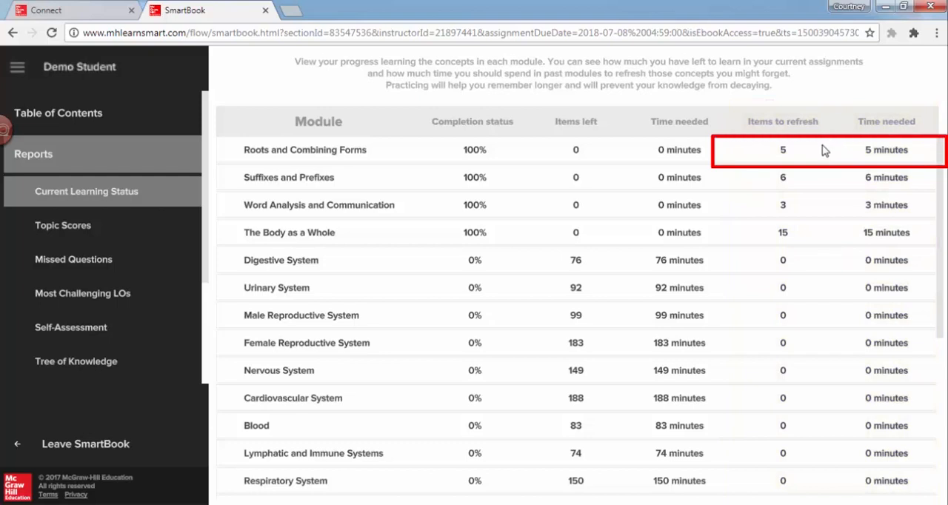
{"action": "mouse_move", "coordinate": [832, 157]}
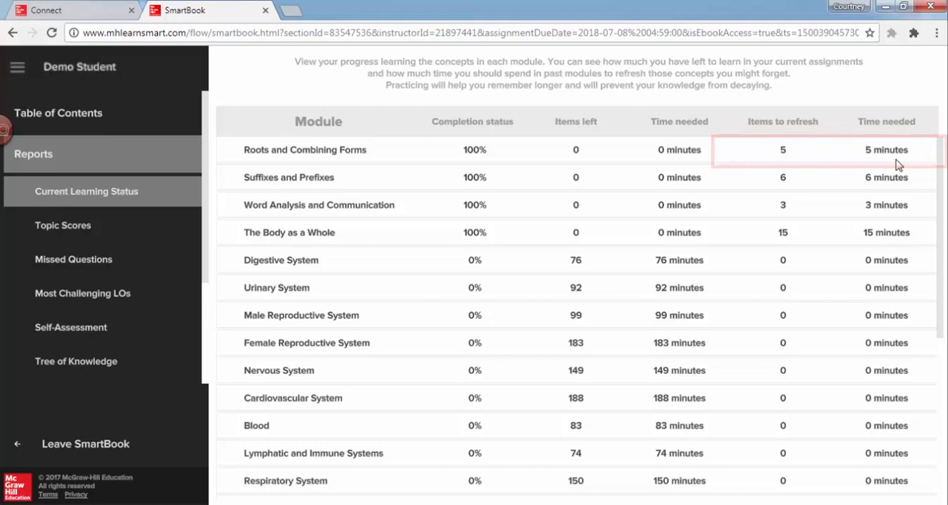
{"action": "mouse_move", "coordinate": [98, 112]}
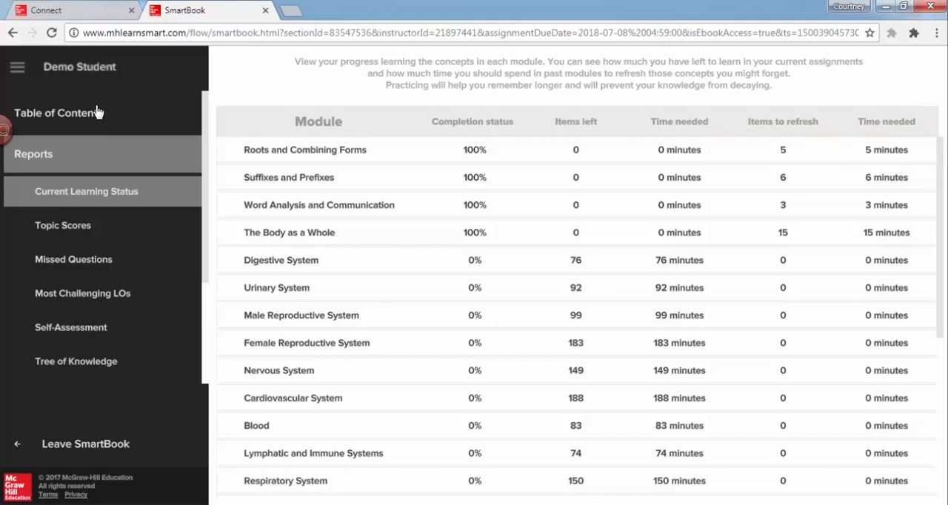
- Begin recharging Roots and Combining Forms from the Table of Contents, confirming the Attention dialog
{"action": "left_click", "coordinate": [58, 113]}
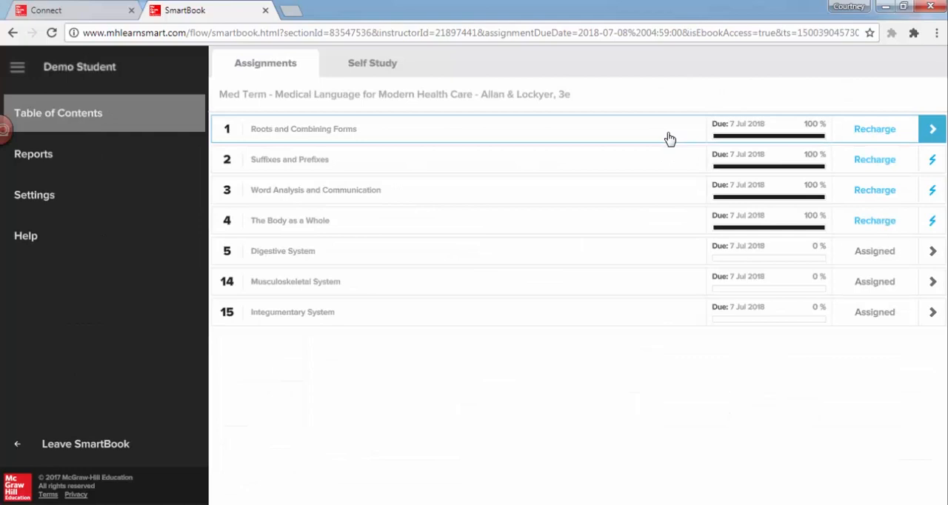
{"action": "left_click", "coordinate": [18, 65]}
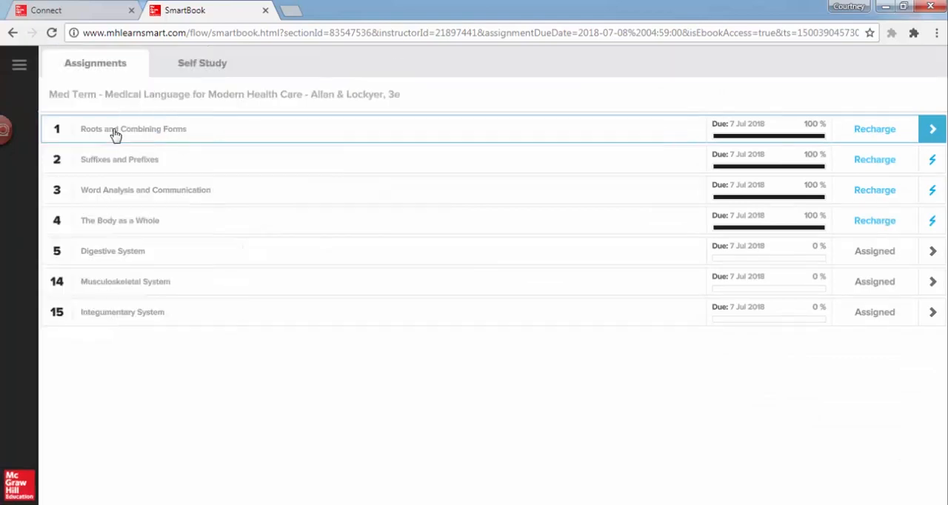
{"action": "mouse_move", "coordinate": [166, 133]}
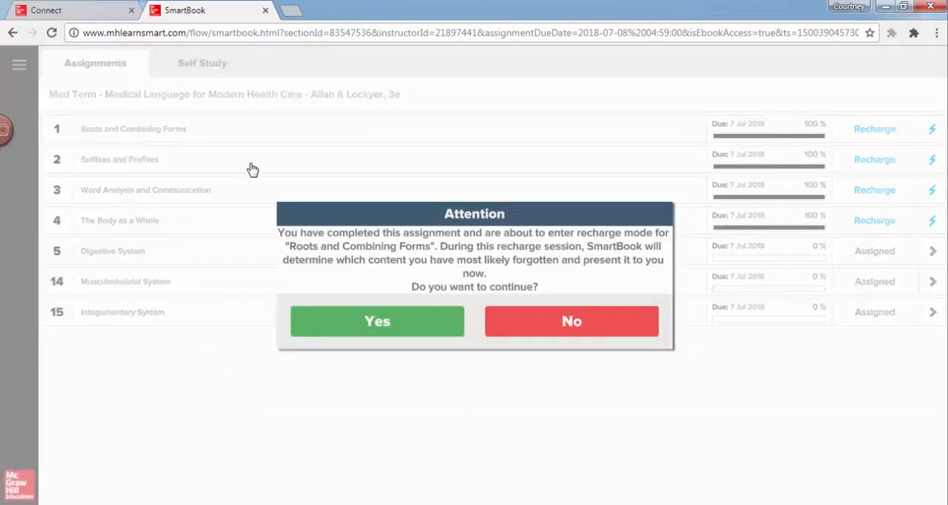
{"action": "mouse_move", "coordinate": [377, 320]}
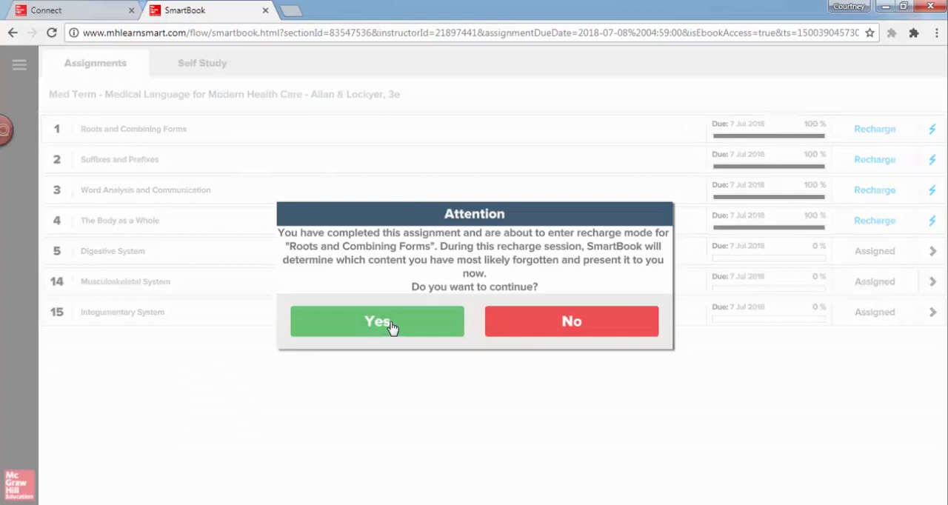
{"action": "left_click", "coordinate": [377, 320]}
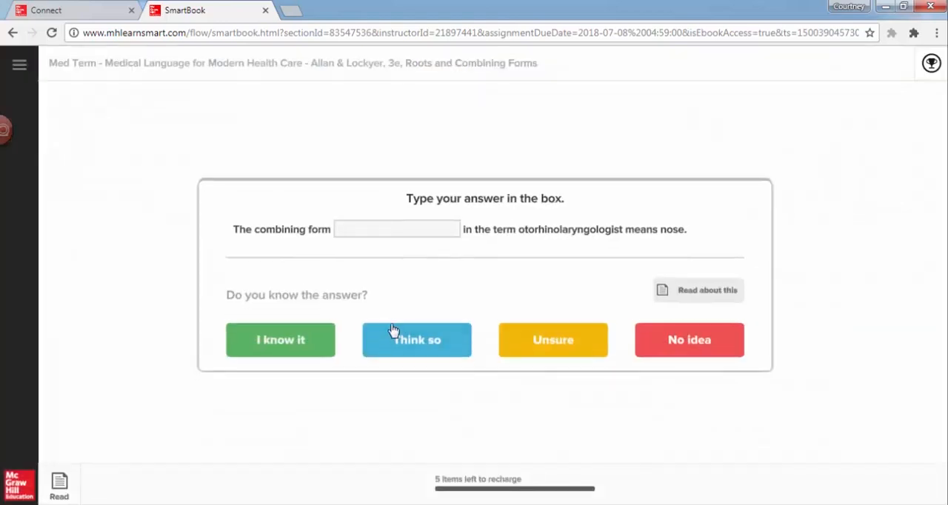
{"action": "mouse_move", "coordinate": [386, 414]}
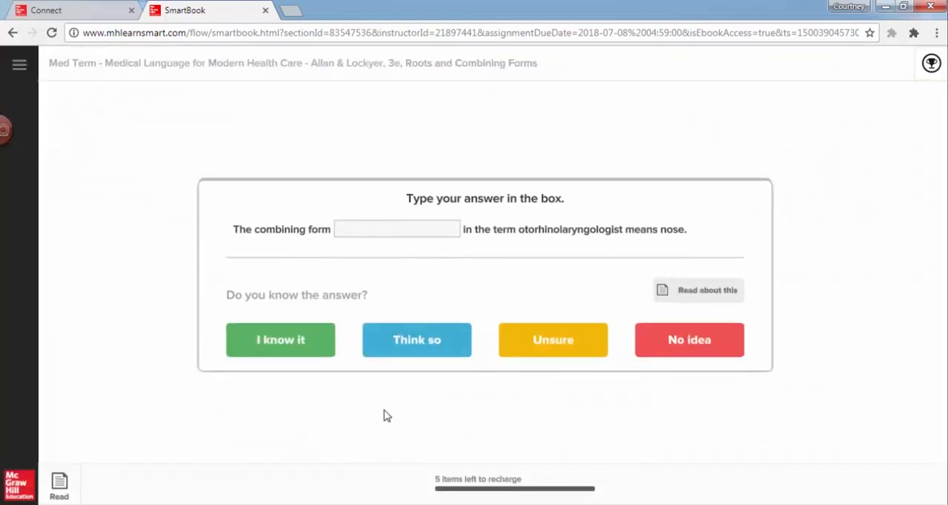